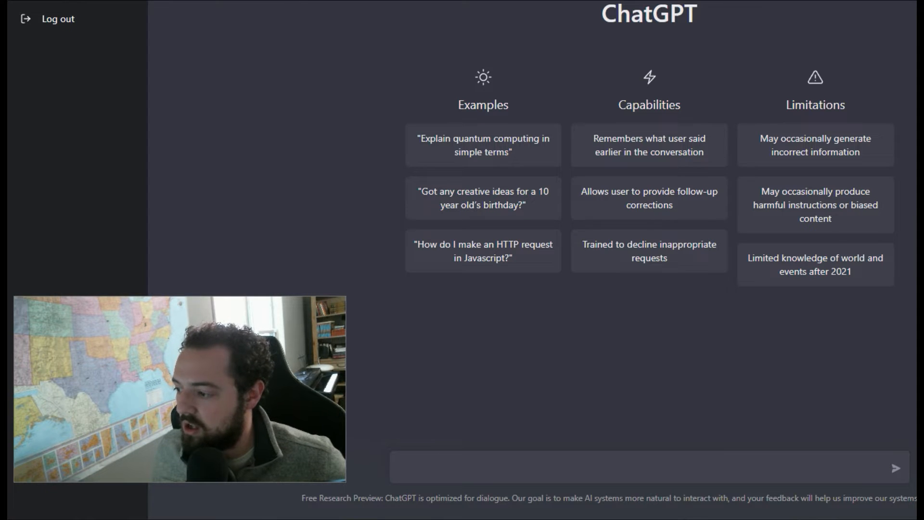
Ask ChatGPT for help becoming smarter on organizational data management.
left_click(565, 468)
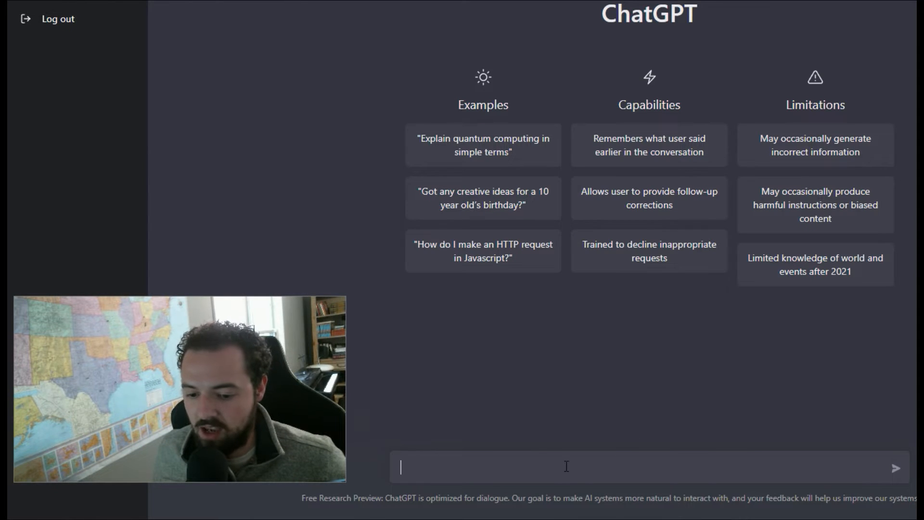
type("I need to become smarter on organizational data management. Can you provide me with a 4 week plan on what I could learn to get smarter in this area so I can help my organization succeed? Could you give me some suggestions on where I could go to learn about these topics? Also could you make the guide very simple so that I can understand it, as I do not know much about data")
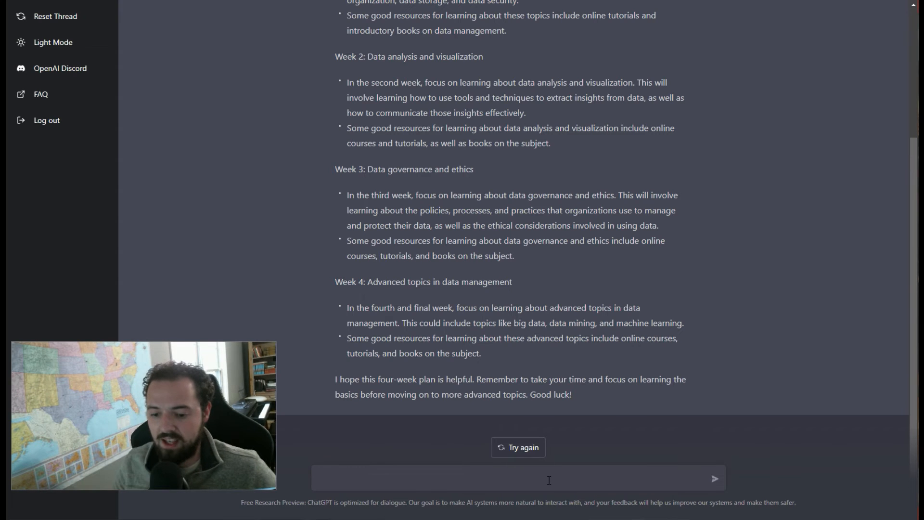
Send the follow-up 'Can you give me a day by day schedule breakout of this learning plan?'.
type("Can you give me a day by day schedule breakout of this learning p")
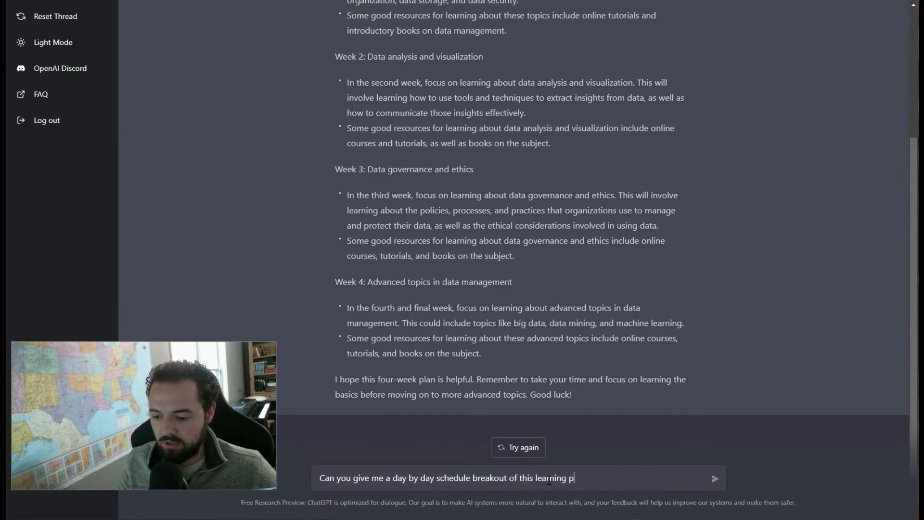
type("lan?")
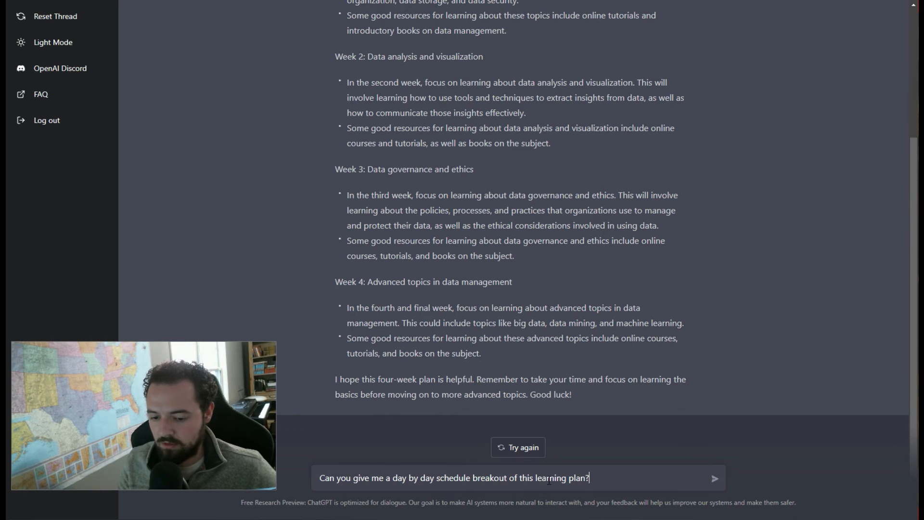
left_click(715, 478)
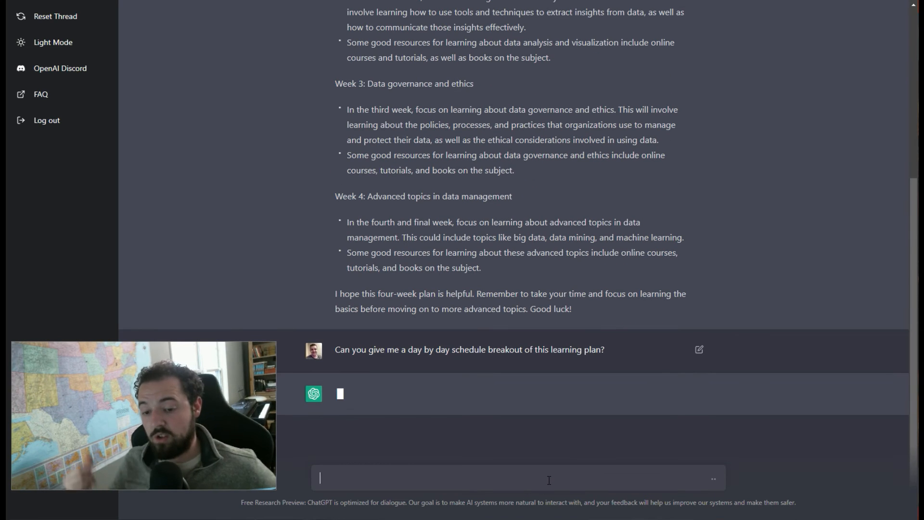